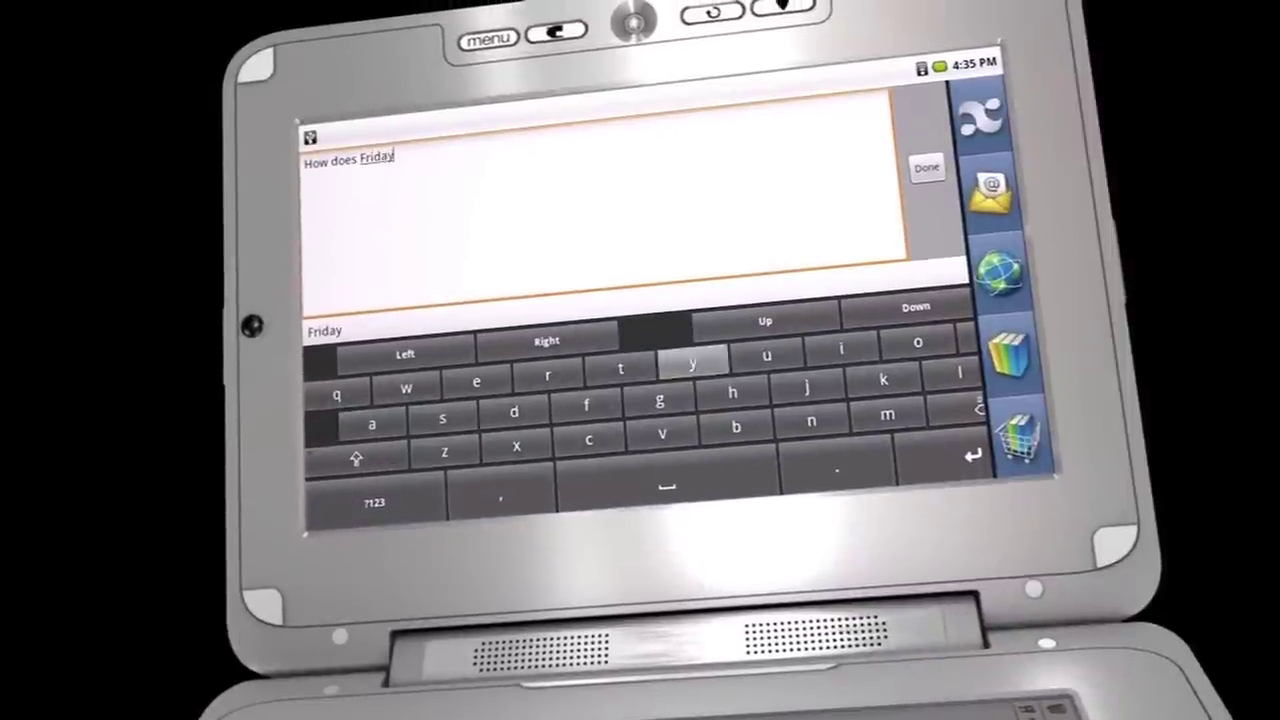
click(924, 166)
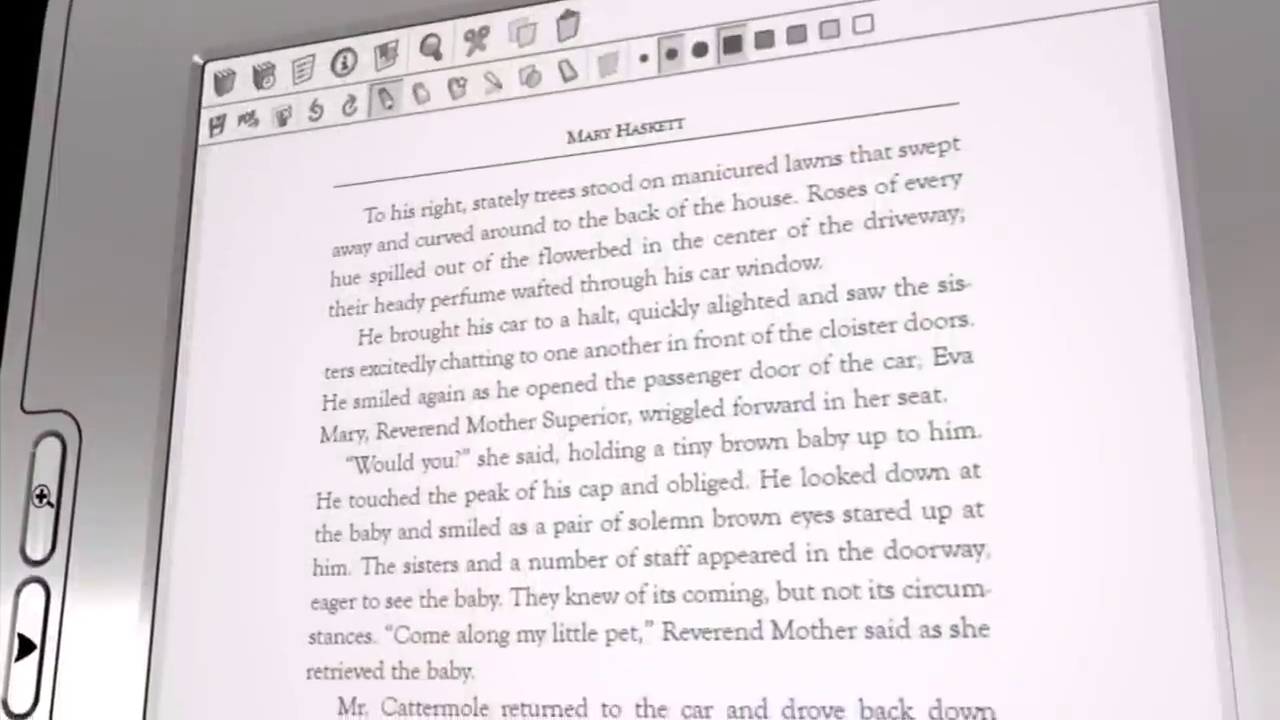
scroll(down, 3)
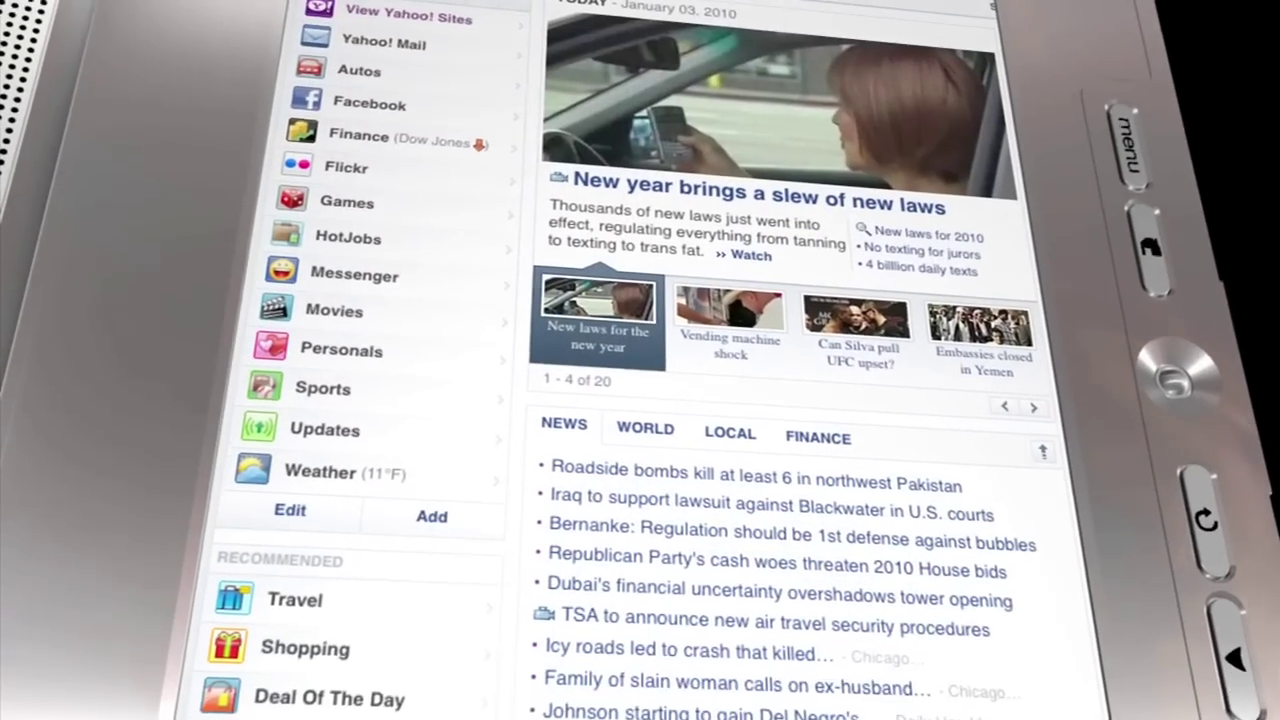
scroll(down, 3)
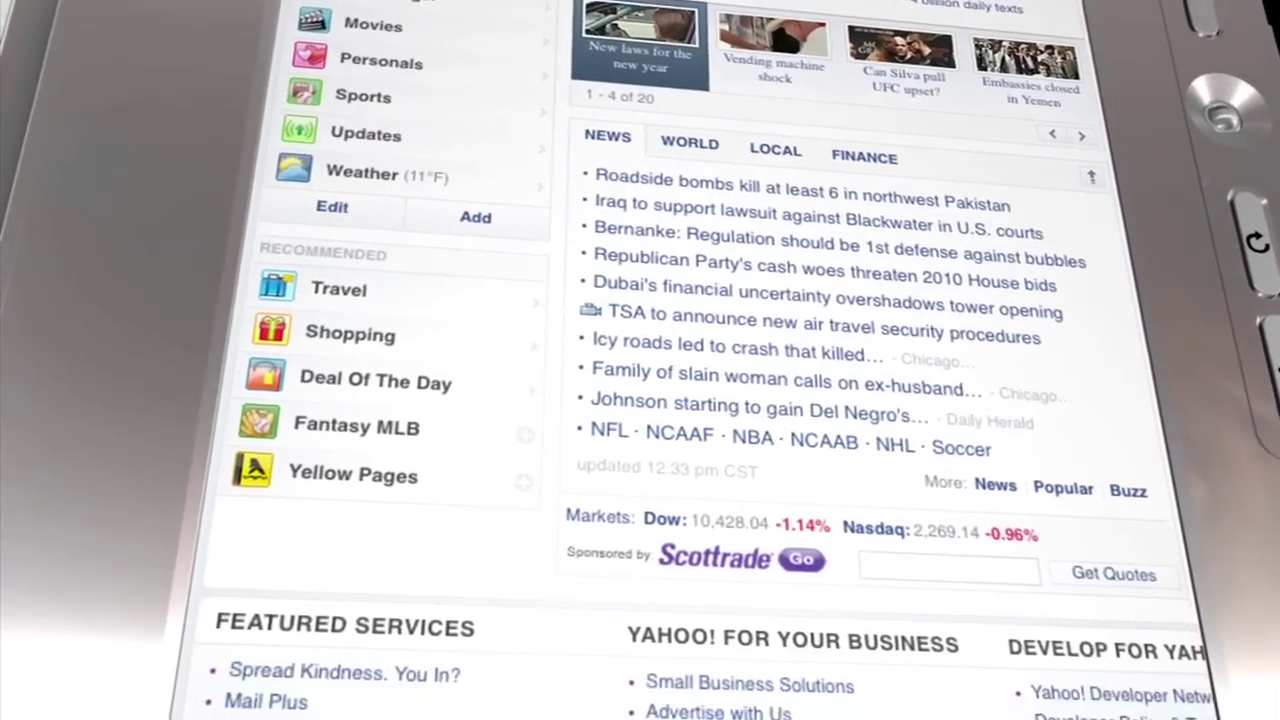